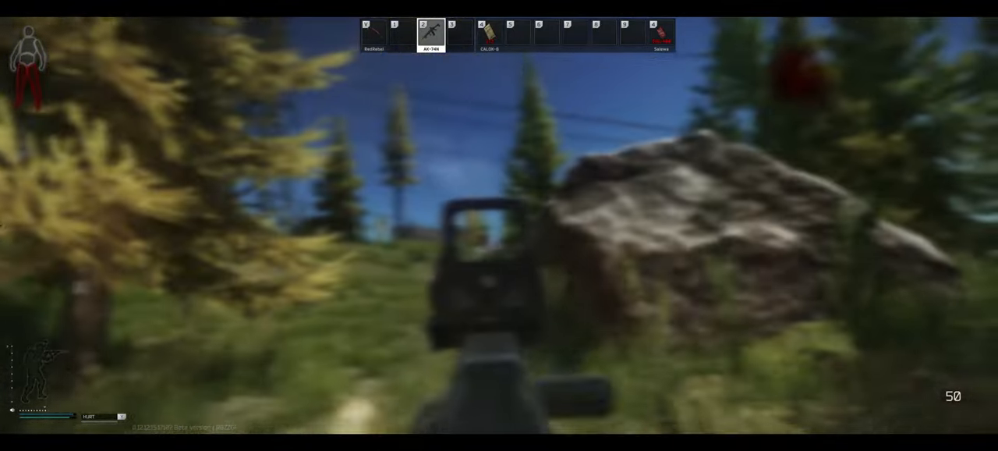
Stop the heavy bleed with CALOK-B, then treat light bleeding and heal with Salewa via hotkey 4.
key(r)
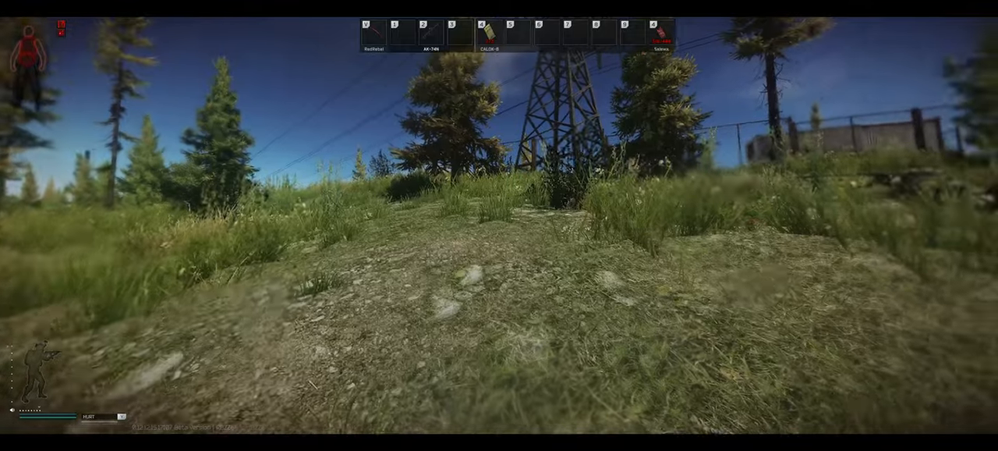
key(4)
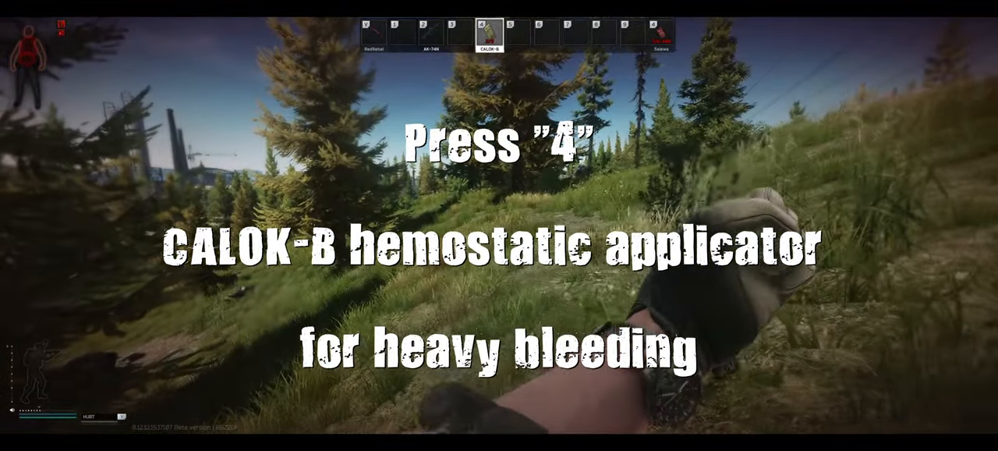
key(4)
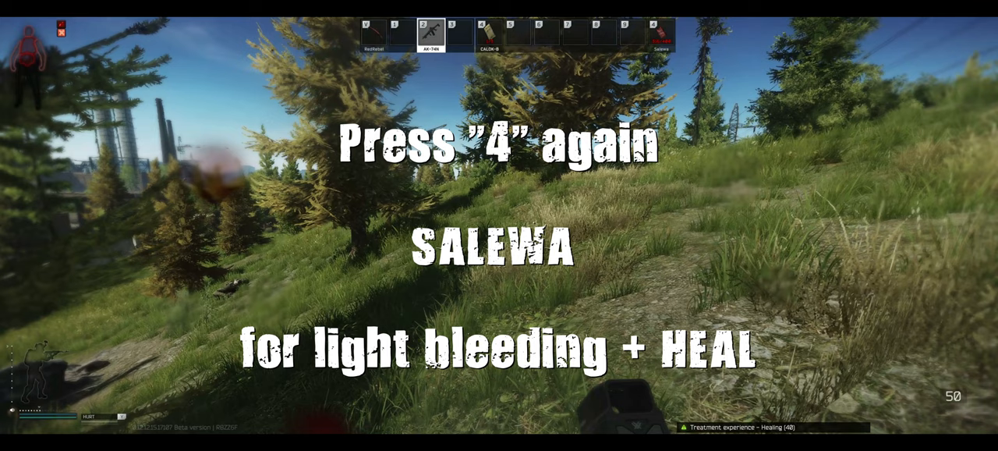